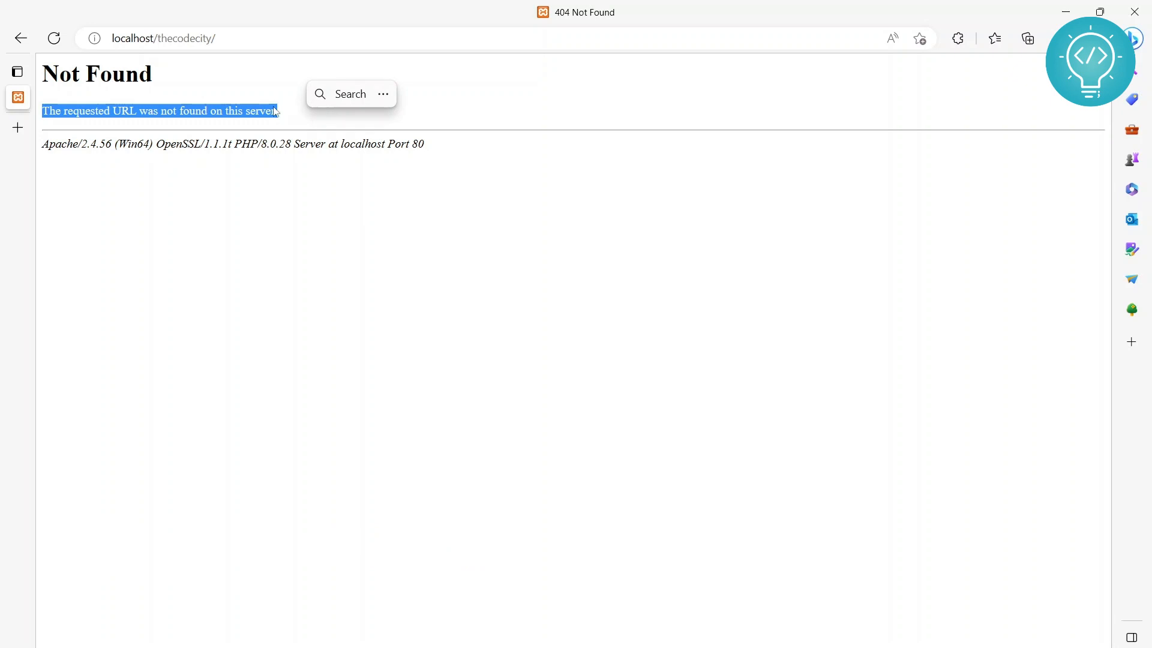
# - Check that localhost/thecodecity returns a 404 Not Found page in Edge
pyautogui.click(183, 38)
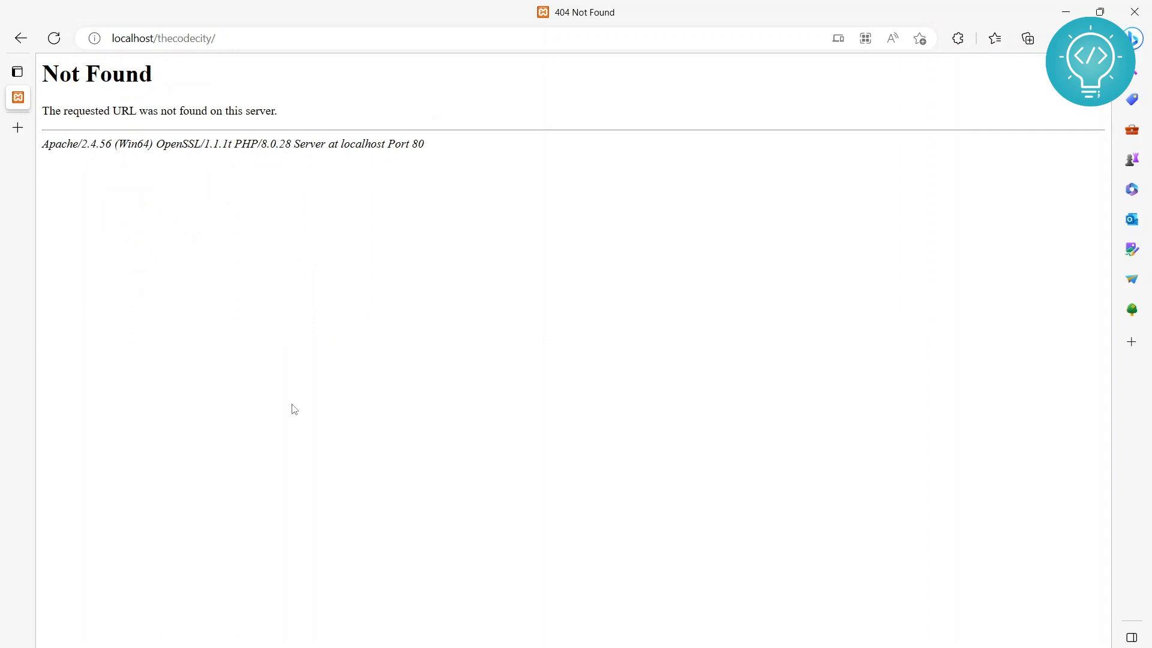
pyautogui.moveTo(422, 364)
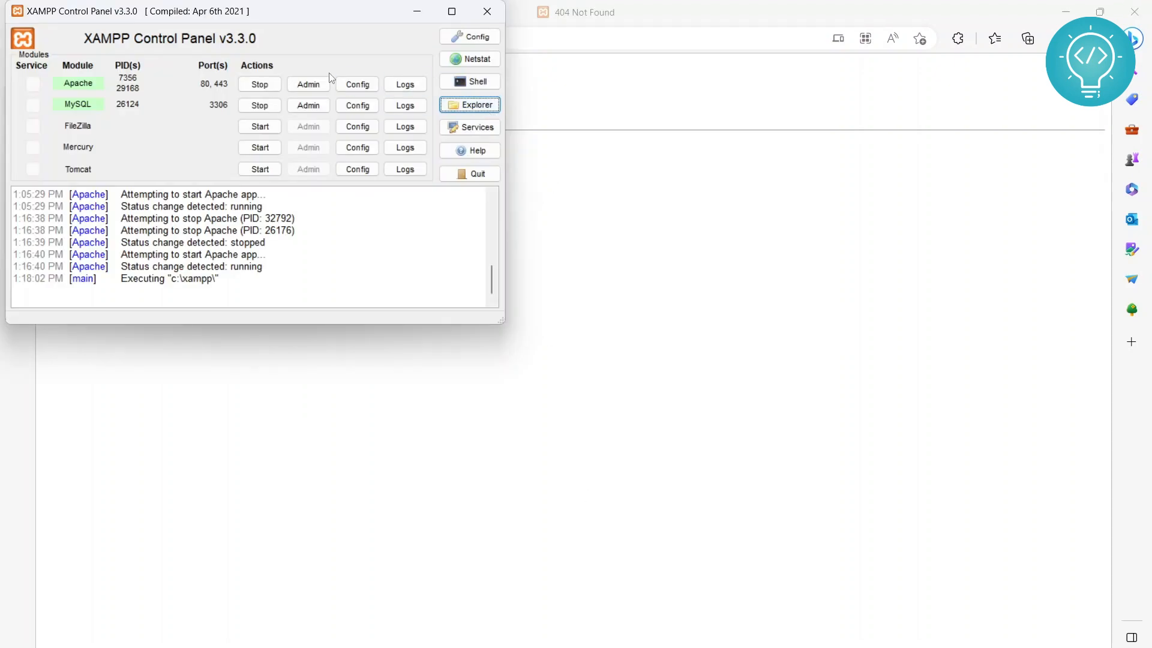
# - Open the C:\xampp folder in File Explorer from the Control Panel's Explorer button
pyautogui.click(469, 105)
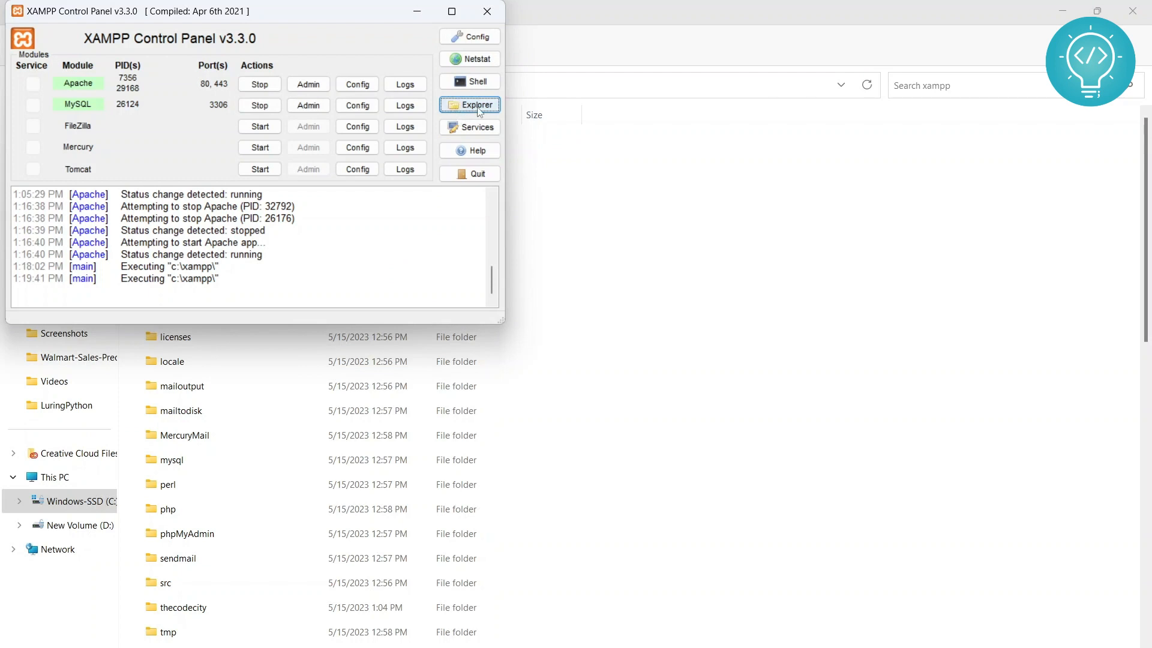
pyautogui.click(468, 105)
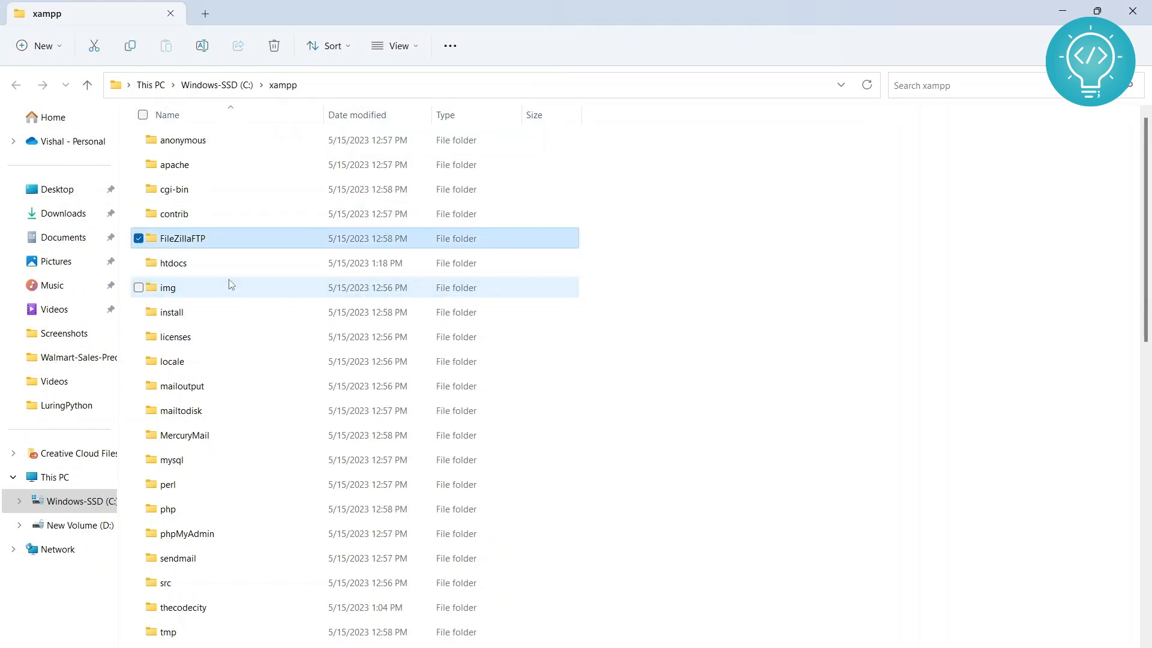
# - Cut the thecodecity folder from C:\xampp and paste it into htdocs
pyautogui.doubleClick(174, 262)
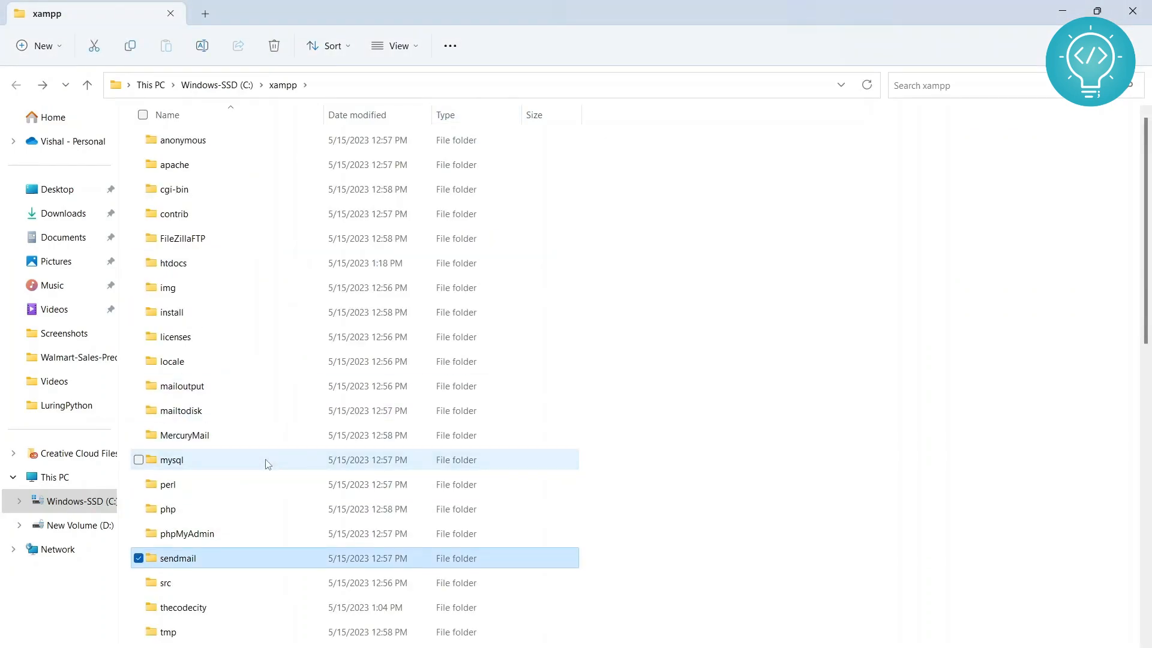
pyautogui.click(183, 606)
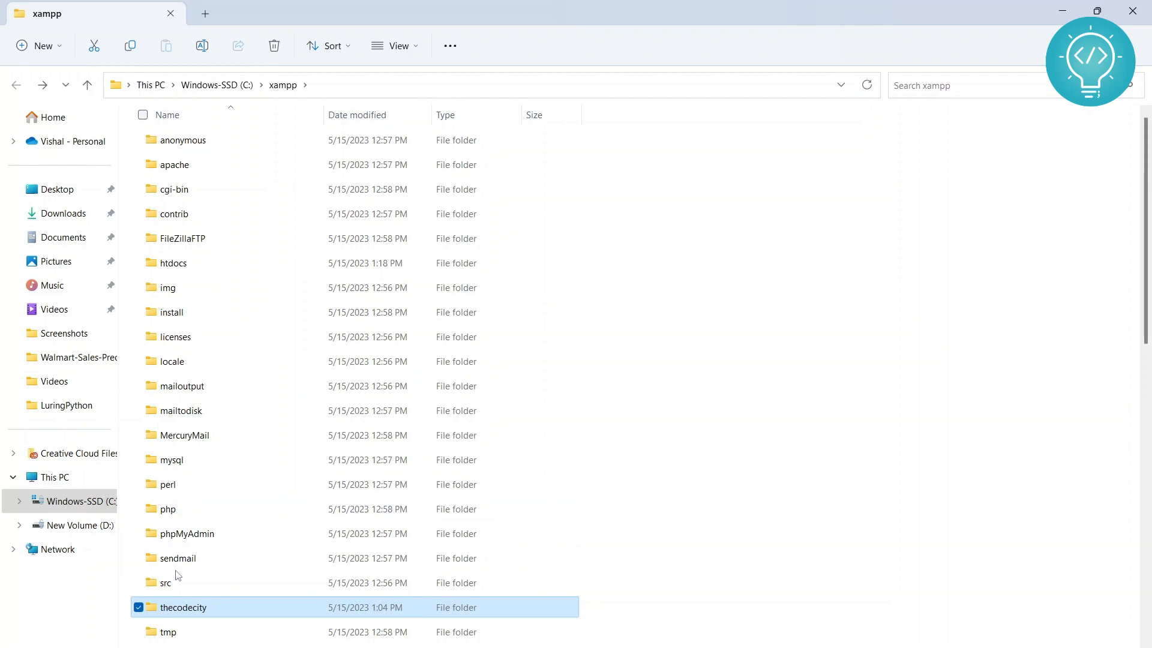
pyautogui.moveTo(190, 258)
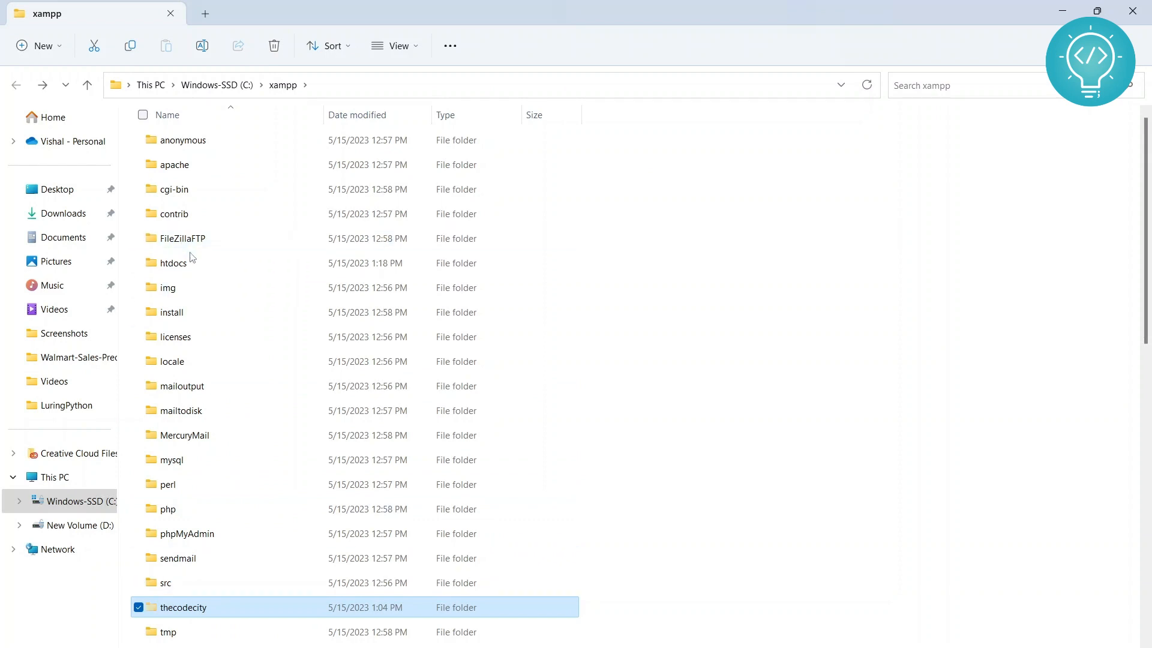
pyautogui.doubleClick(173, 262)
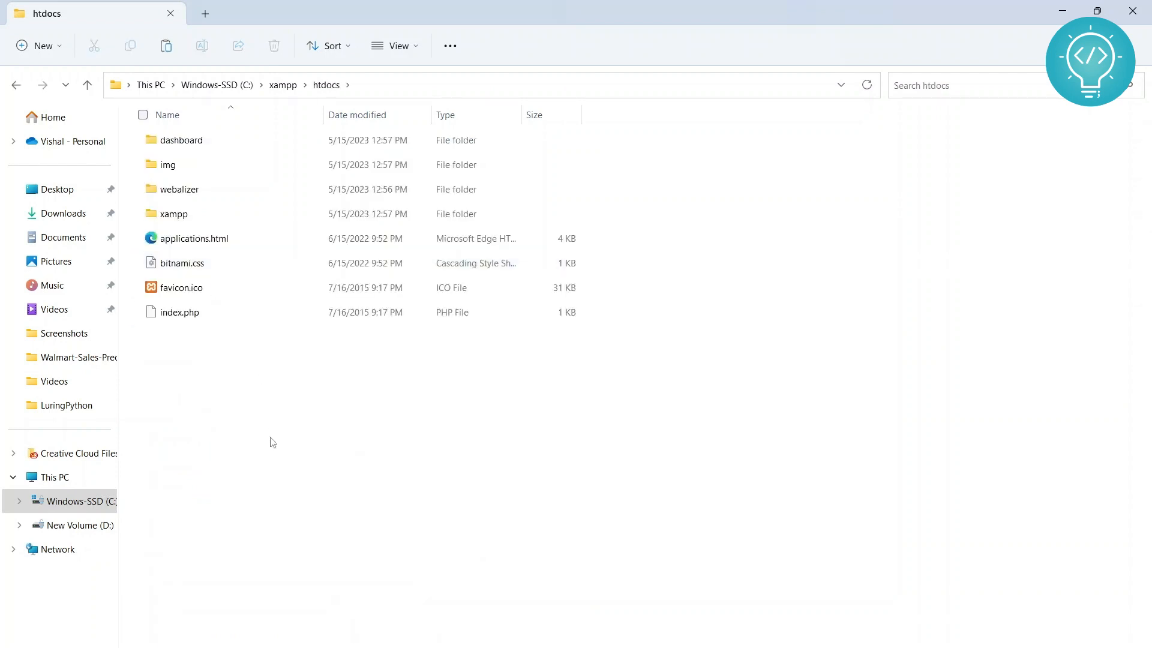
pyautogui.click(182, 337)
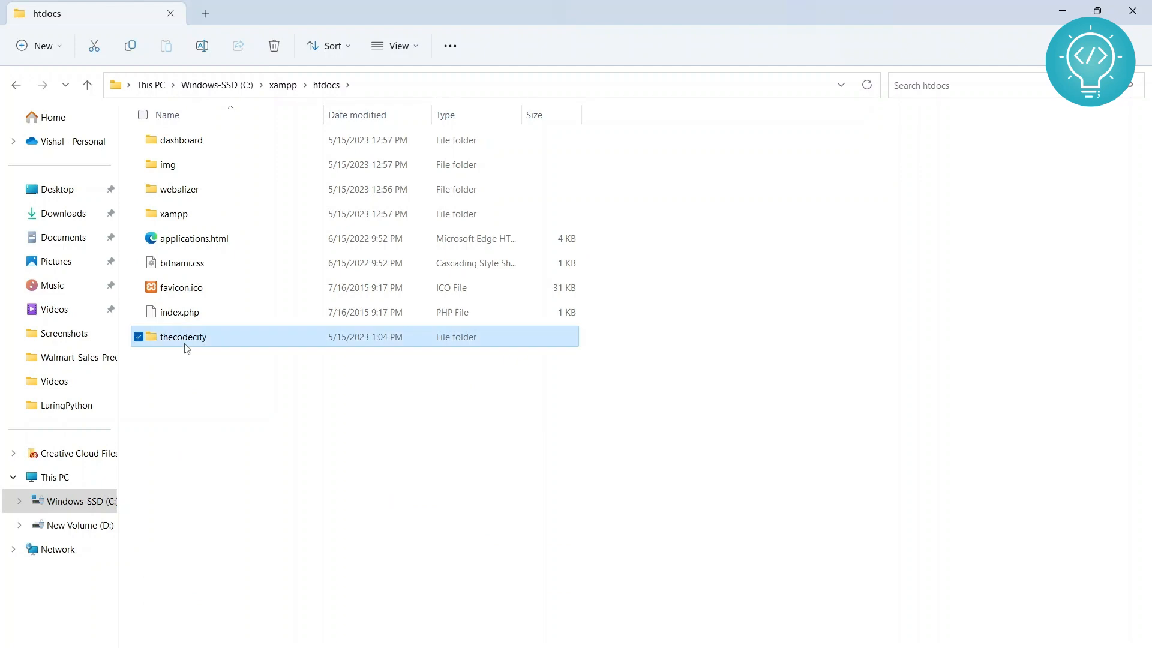
pyautogui.doubleClick(182, 336)
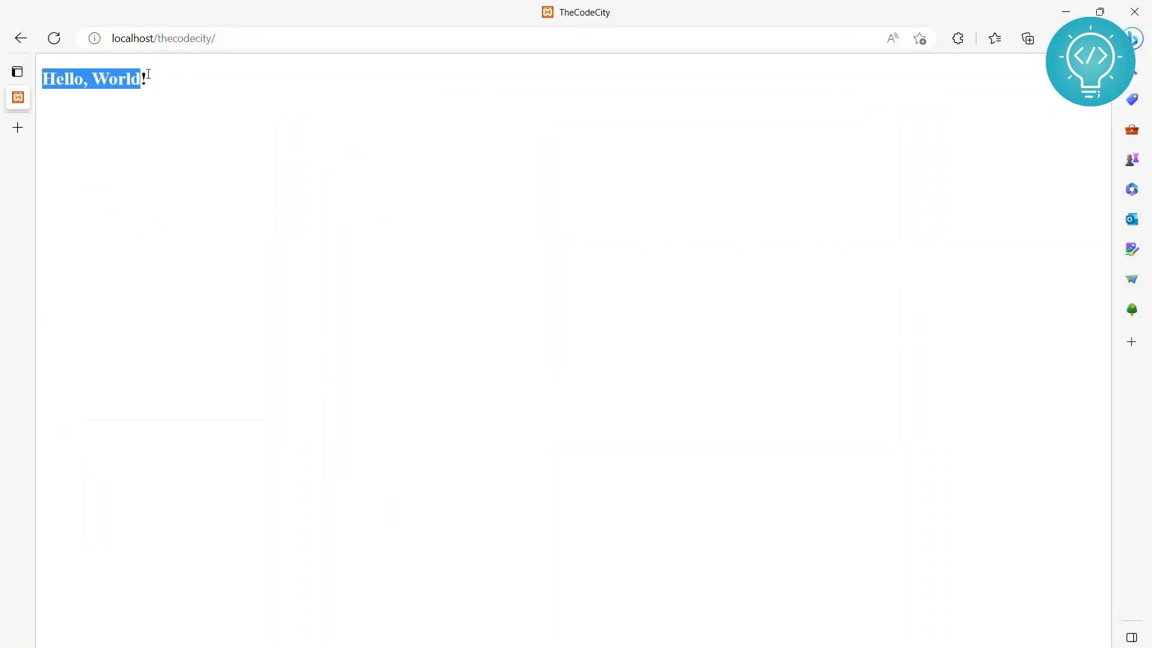
# - Reload localhost/thecodecity in Edge, which now reports localhost refused to connect
pyautogui.click(161, 39)
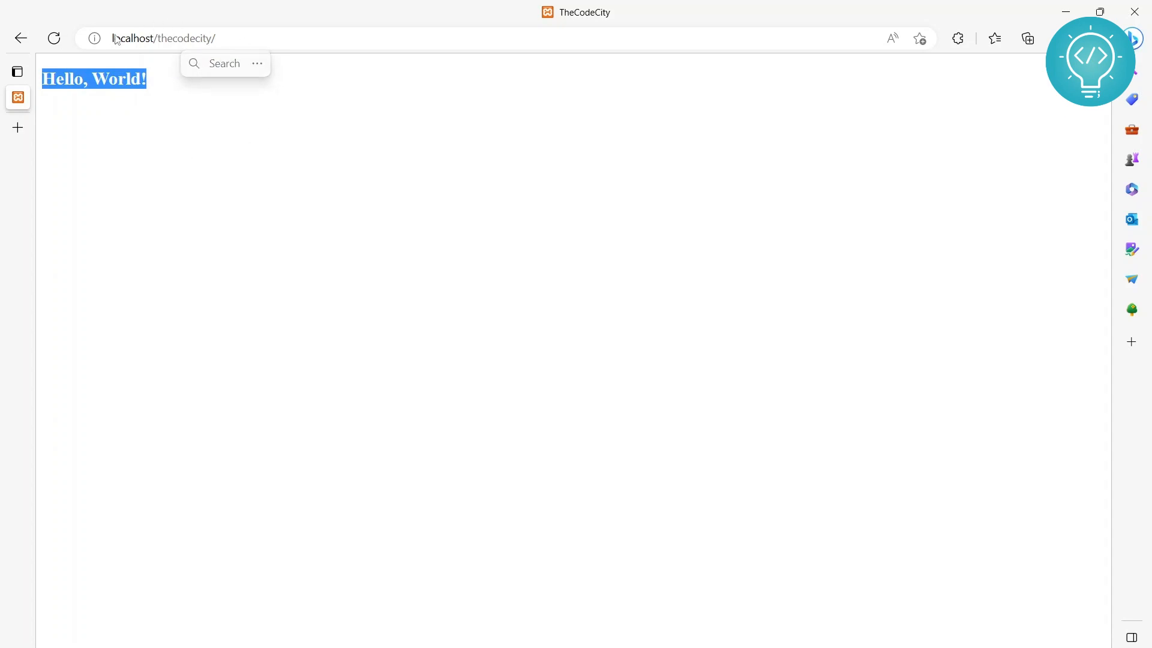
pyautogui.press('alt+tab')
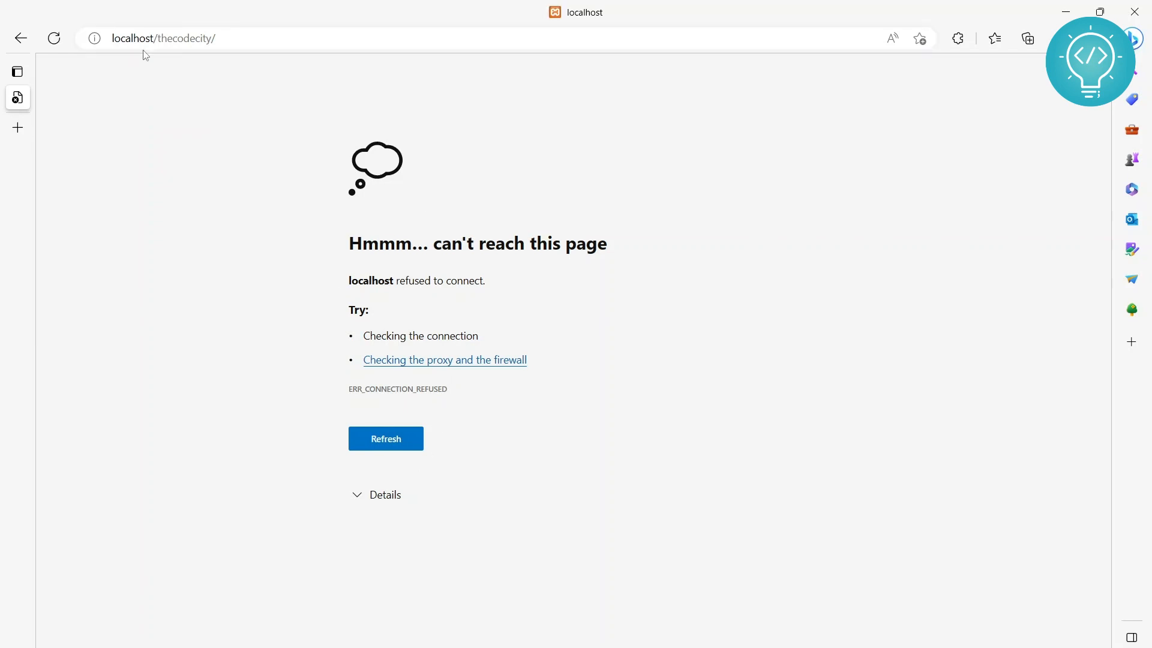
pyautogui.click(154, 38)
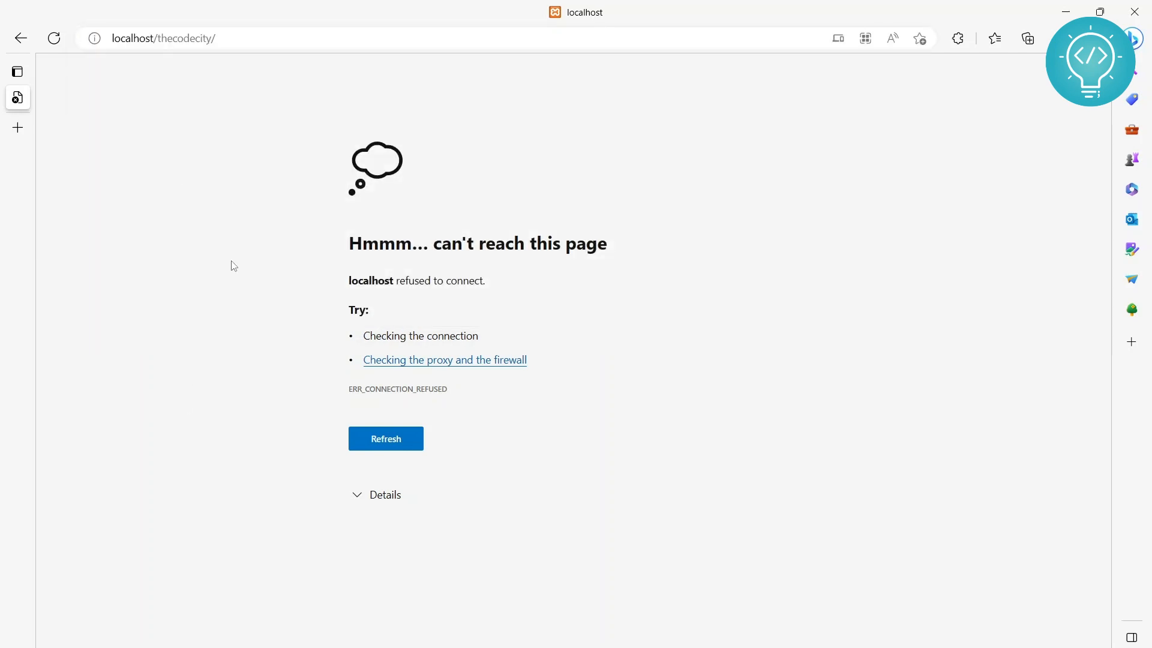
pyautogui.moveTo(320, 377)
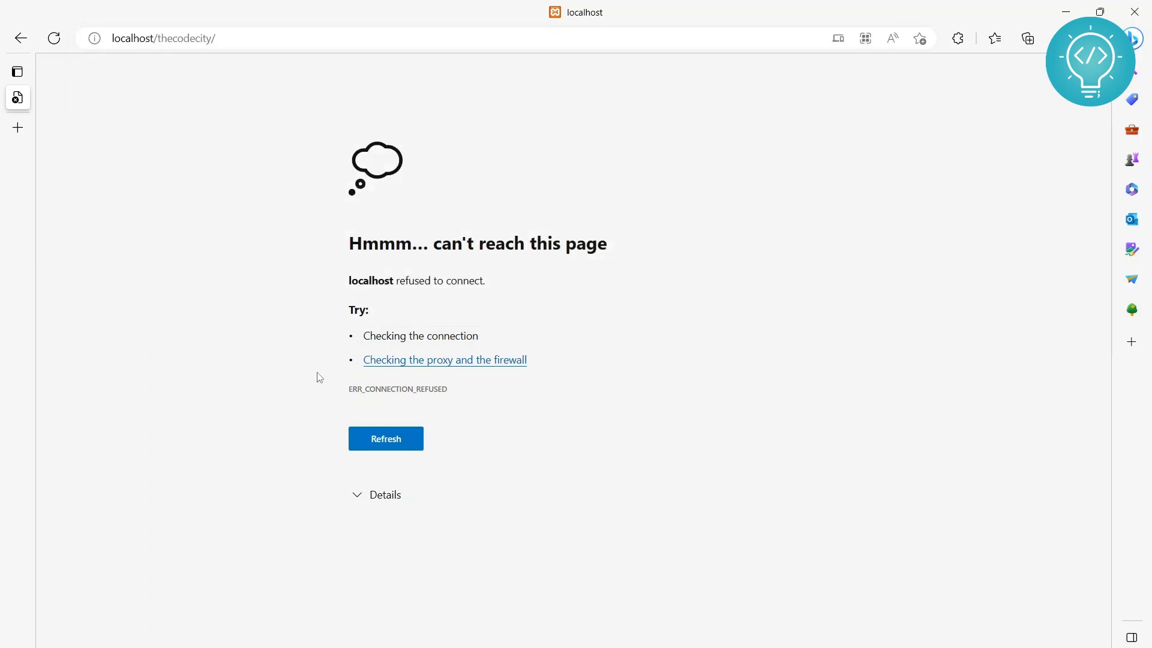
pyautogui.moveTo(602, 424)
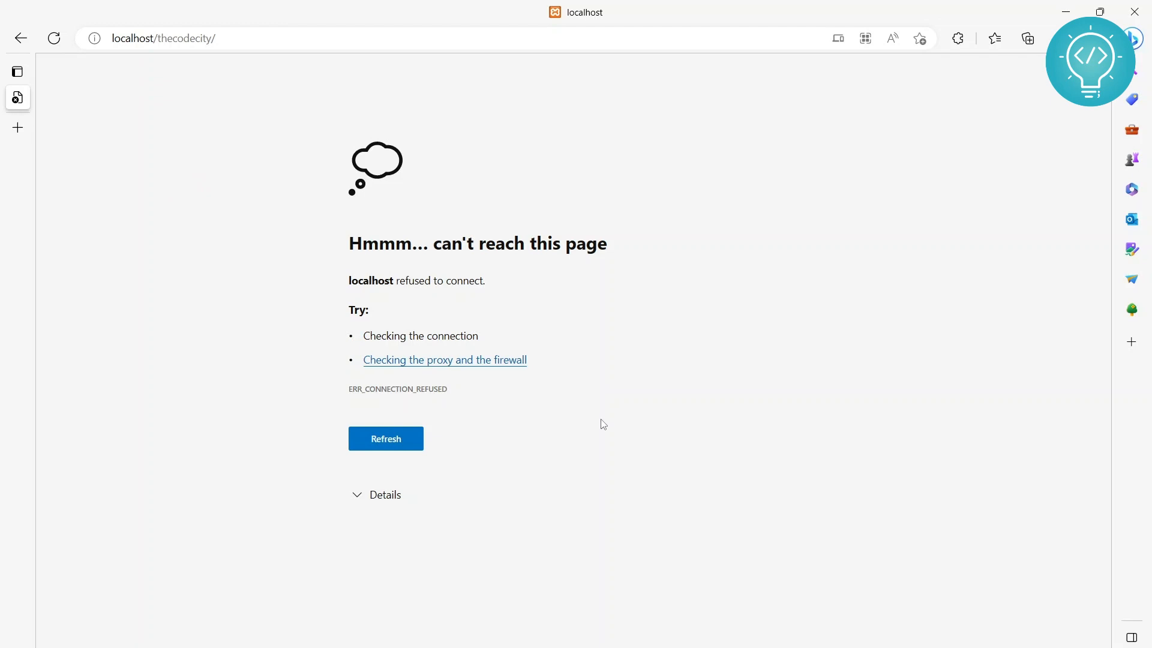
pyautogui.click(169, 39)
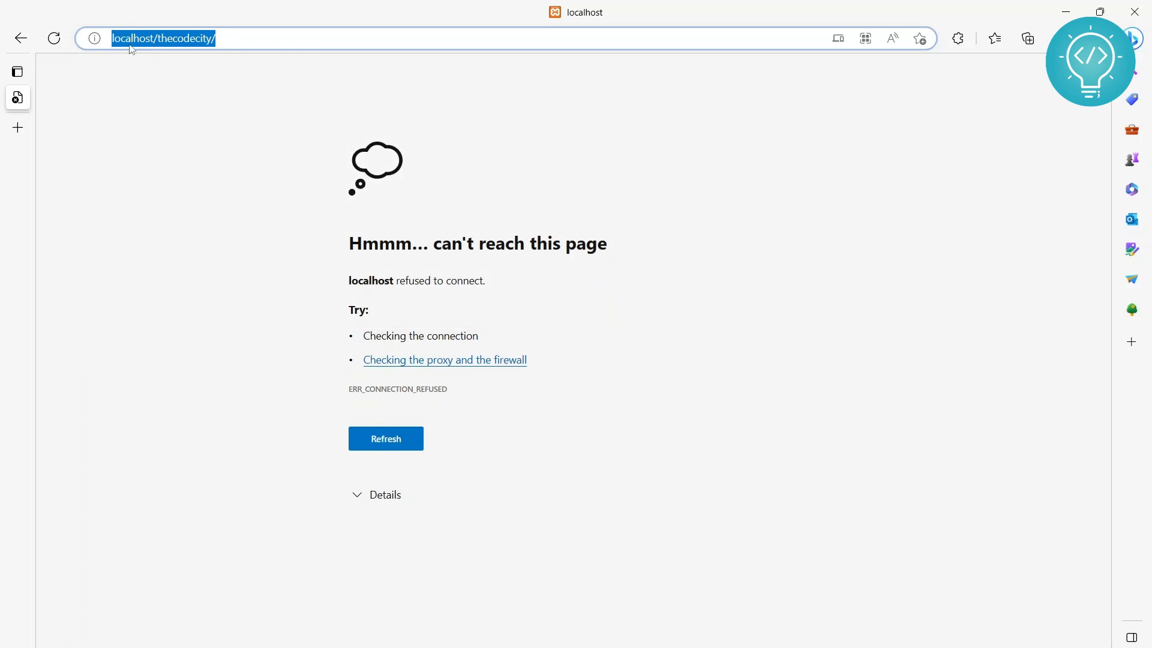
pyautogui.moveTo(246, 269)
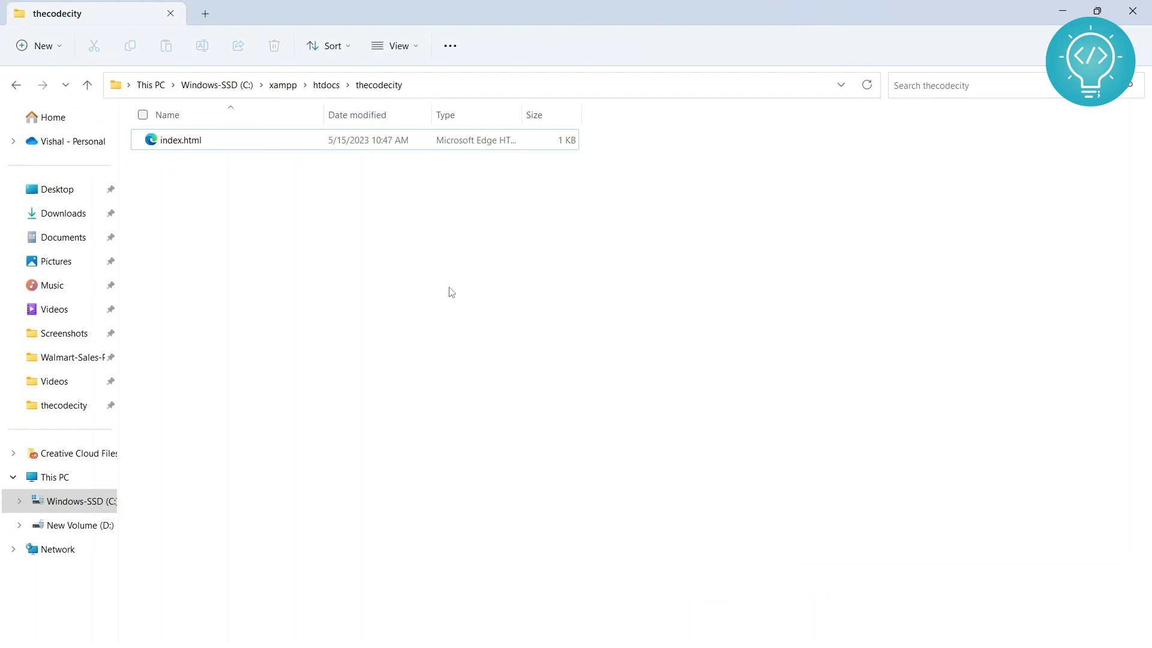
pyautogui.moveTo(410, 436)
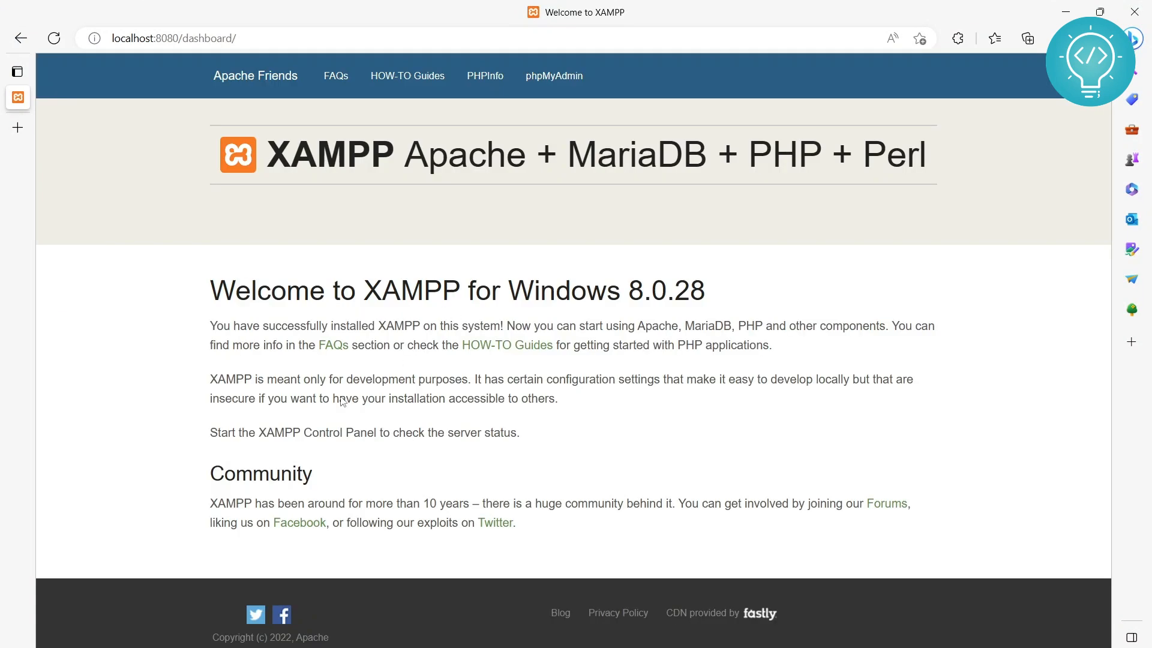
pyautogui.moveTo(144, 55)
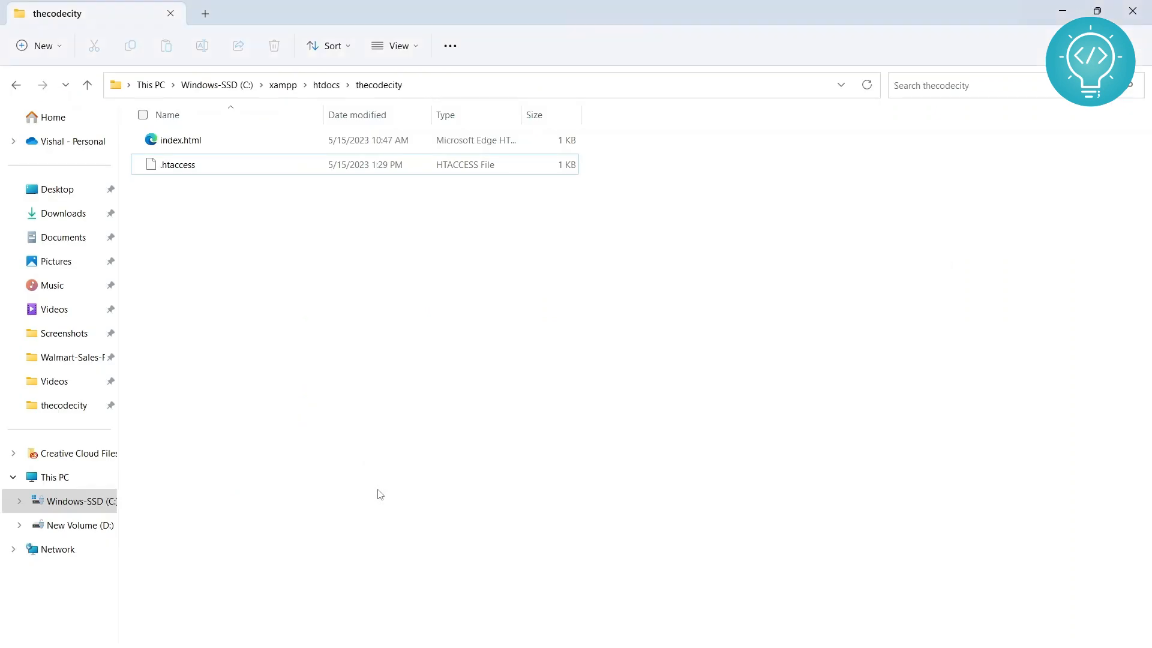
# - Select the .htaccess file in File Explorer and open it for editing
pyautogui.click(177, 165)
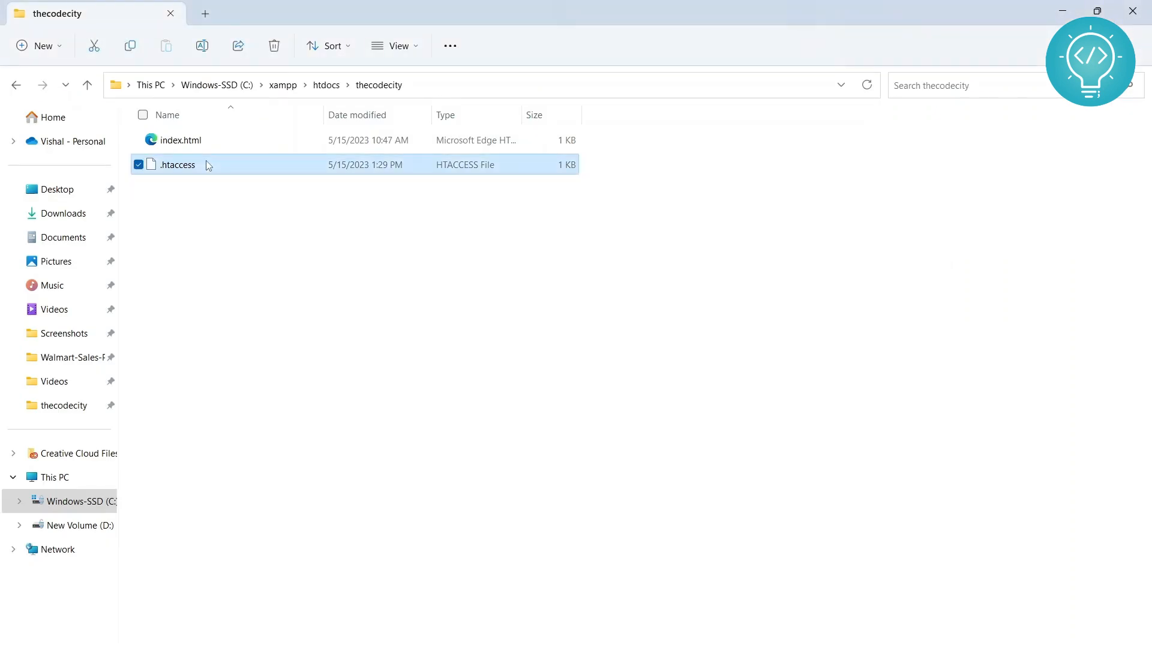
pyautogui.doubleClick(176, 164)
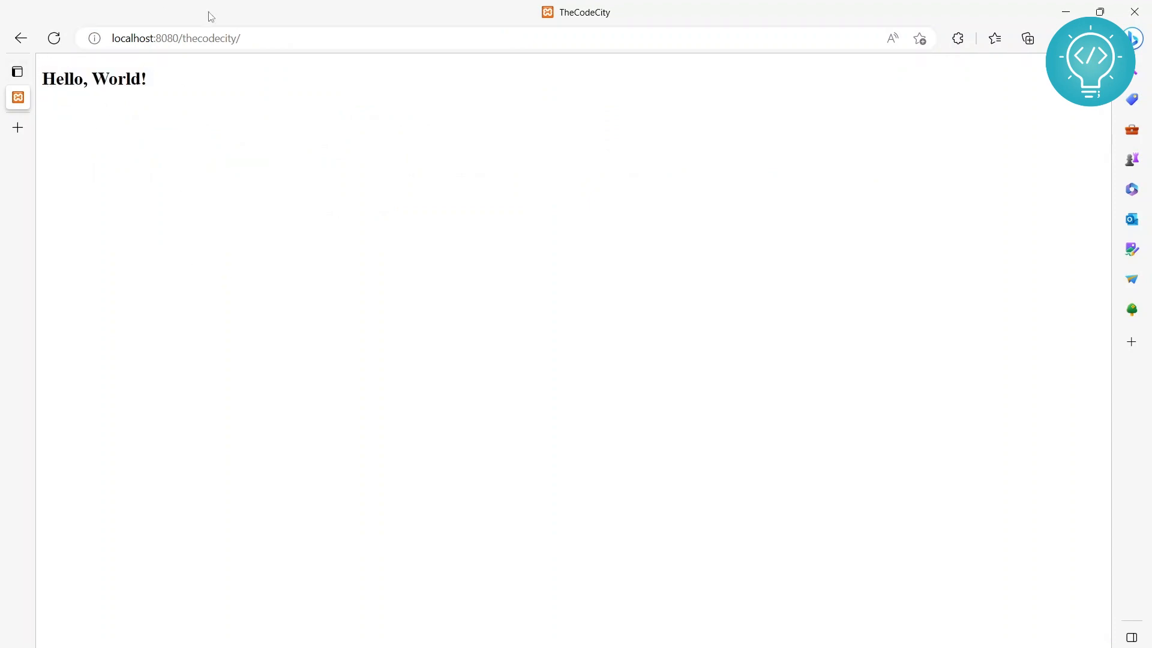
pyautogui.moveTo(269, 135)
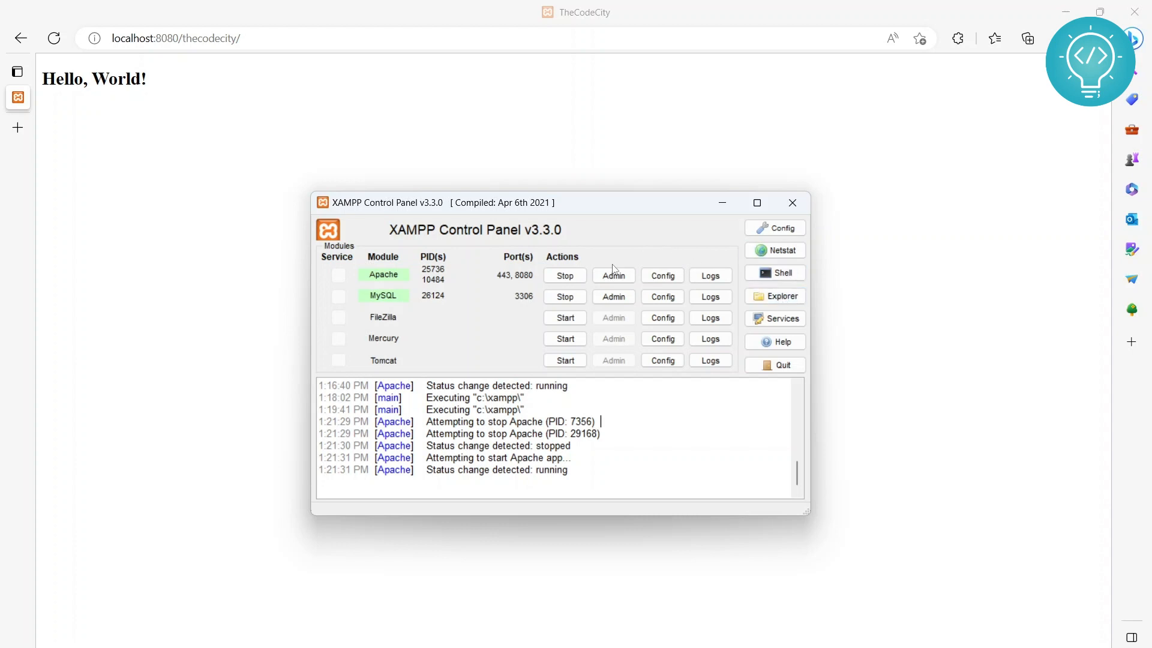
pyautogui.moveTo(775, 297)
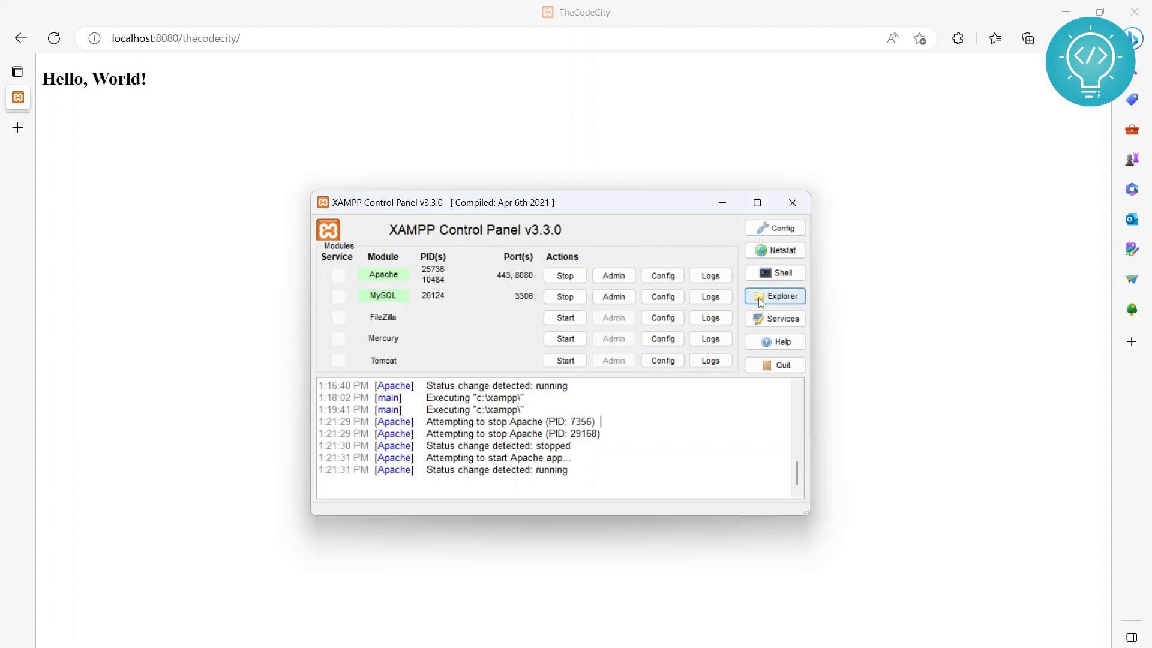
pyautogui.moveTo(613, 275)
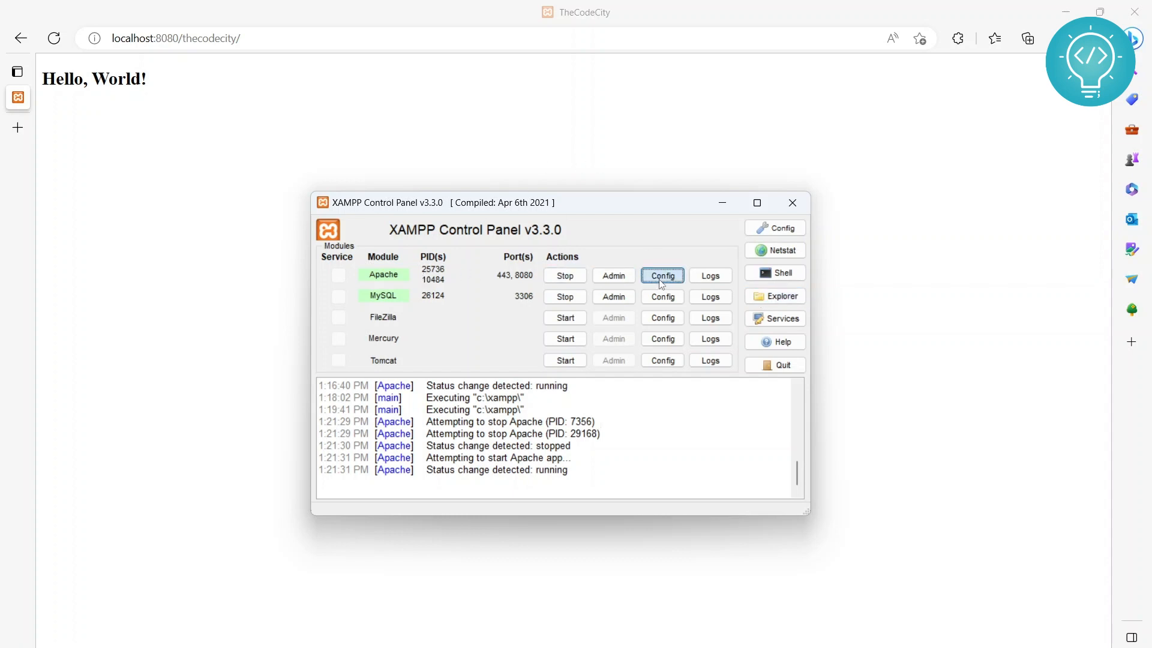
# - Open Apache (httpd.conf) from the Apache row's Config menu
pyautogui.click(660, 275)
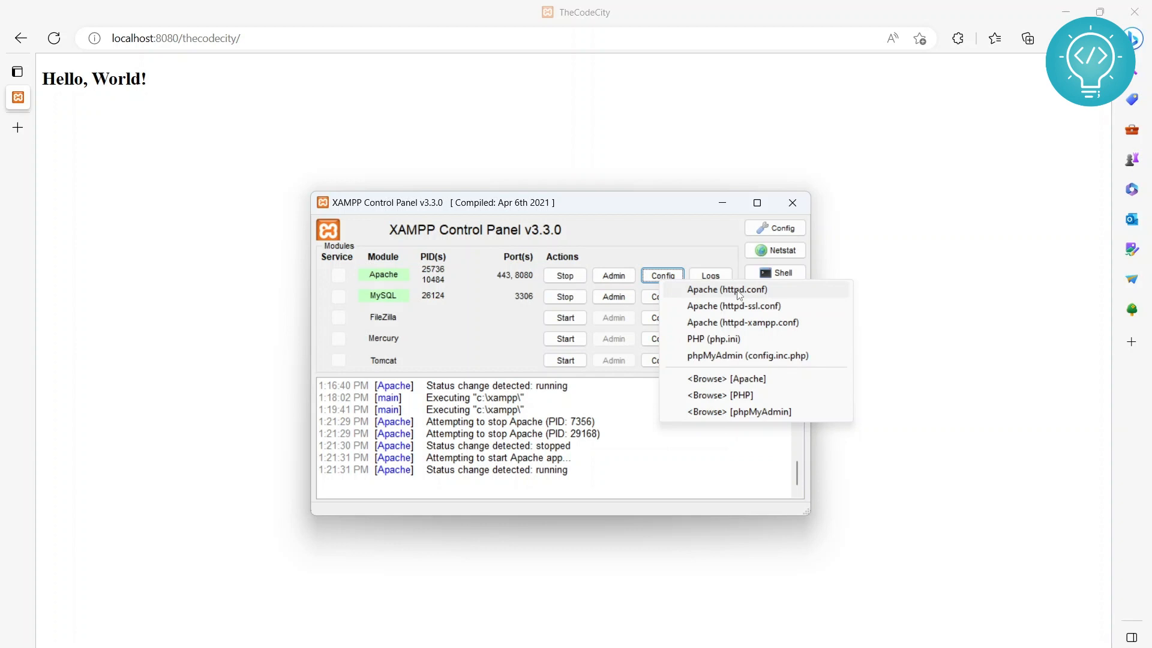
pyautogui.click(726, 288)
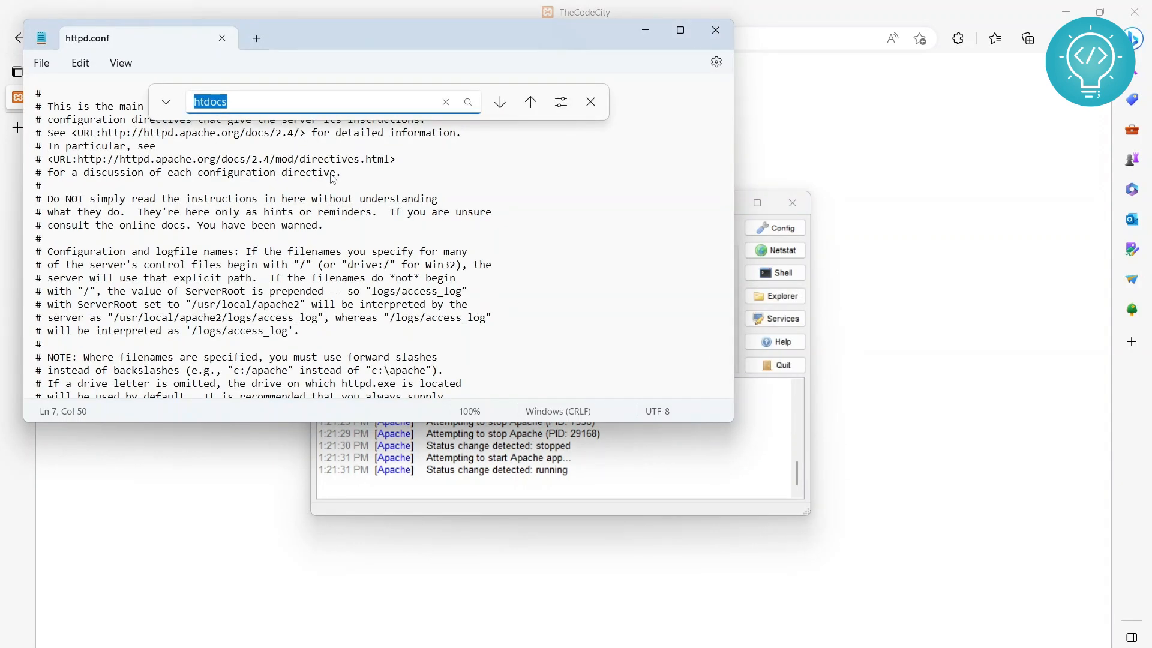
# - Search for DocumentRoot and change its path from C:/xampp/htdocs to C:/xampp/mywebsites
pyautogui.write('doc')
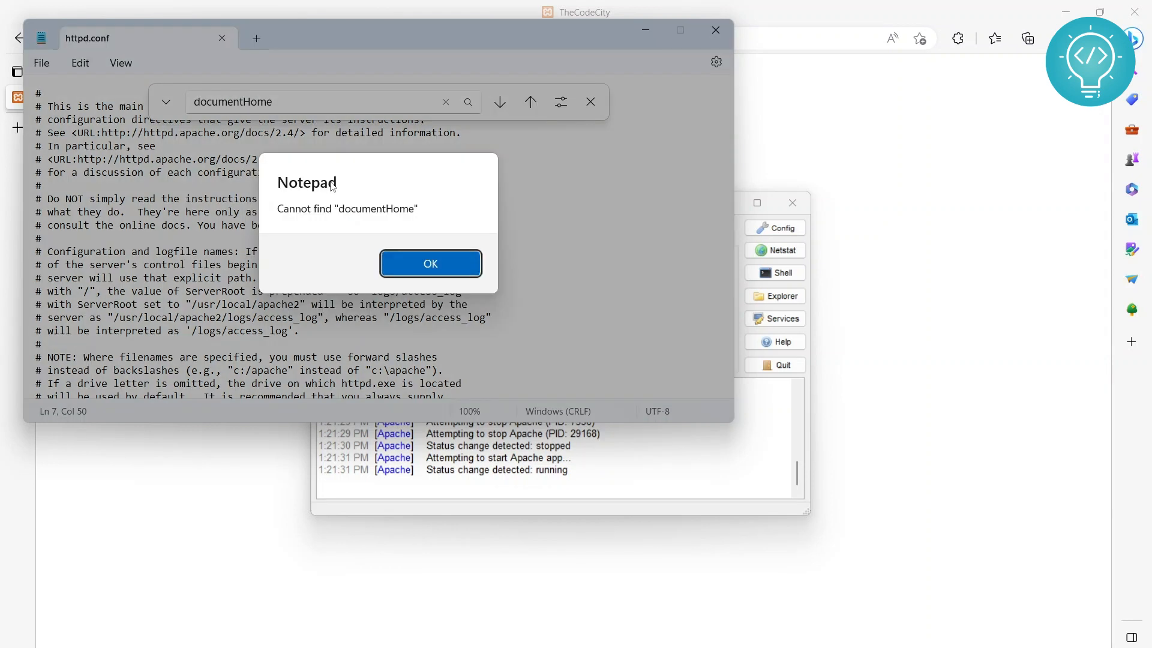
pyautogui.click(430, 262)
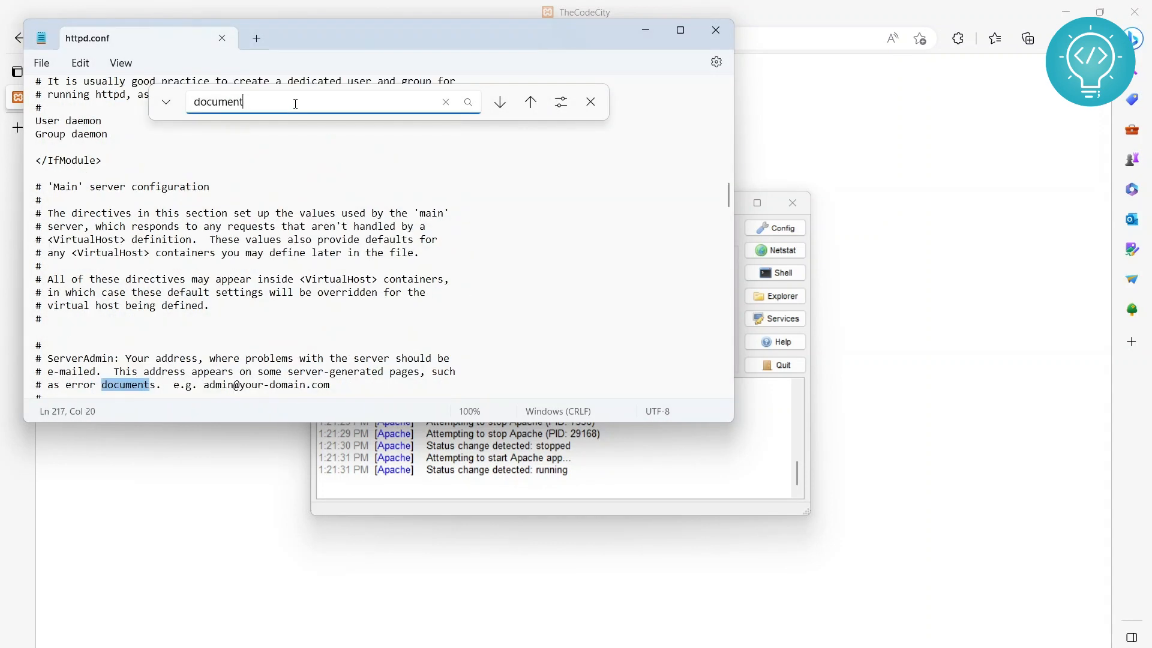
pyautogui.click(498, 102)
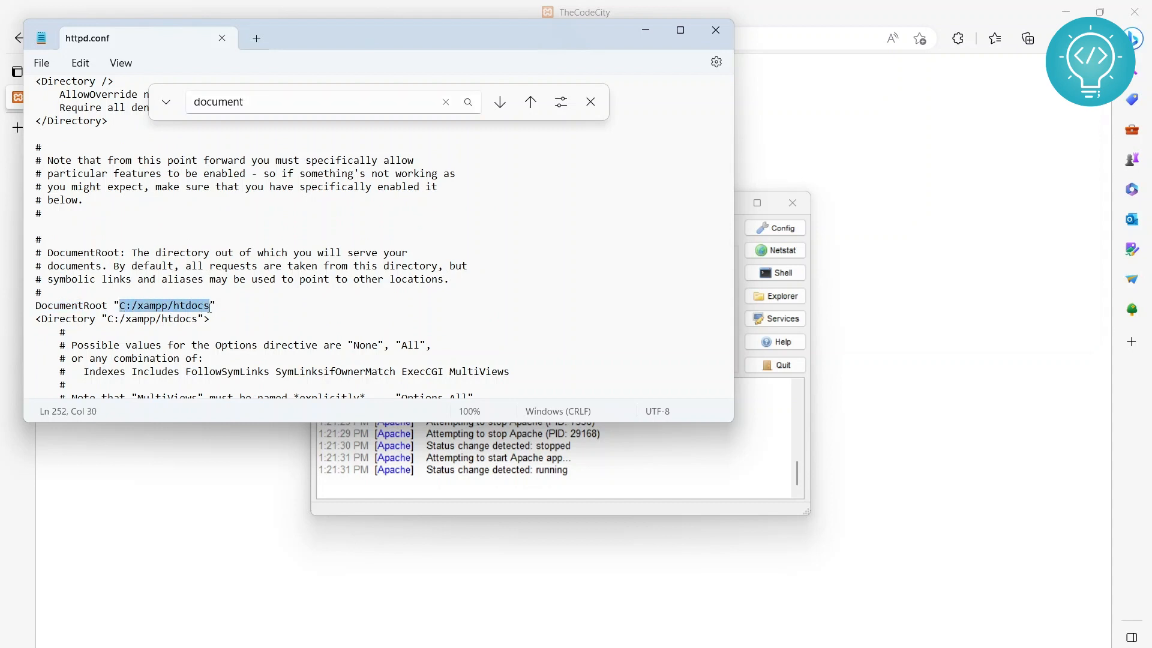
pyautogui.click(590, 102)
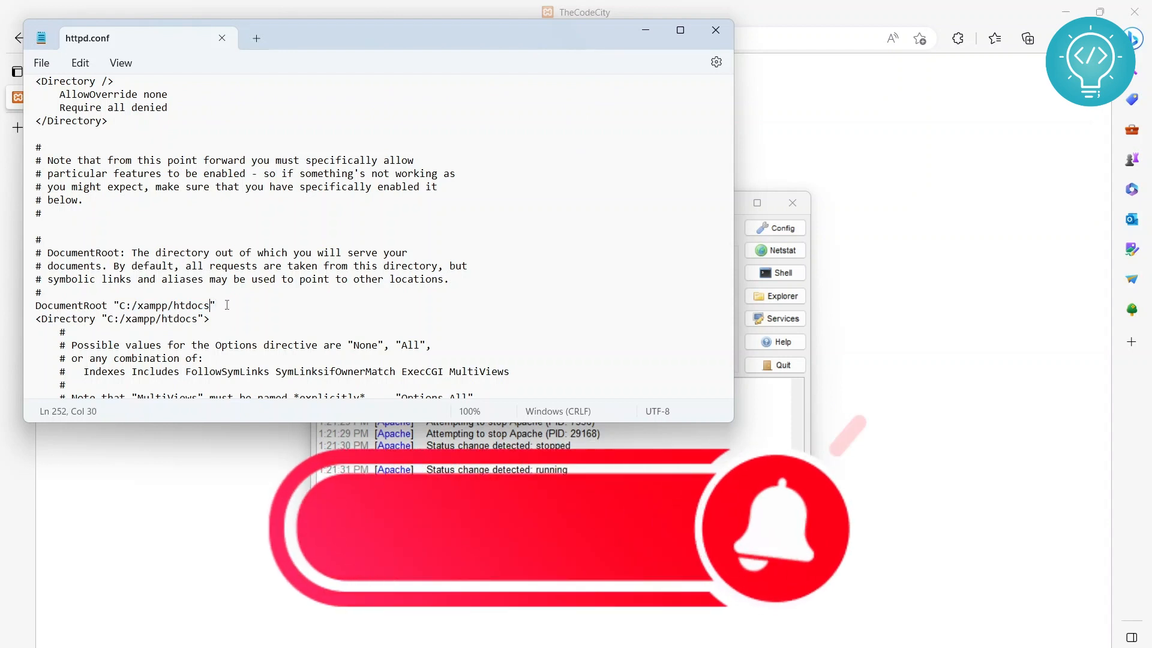
pyautogui.doubleClick(191, 305)
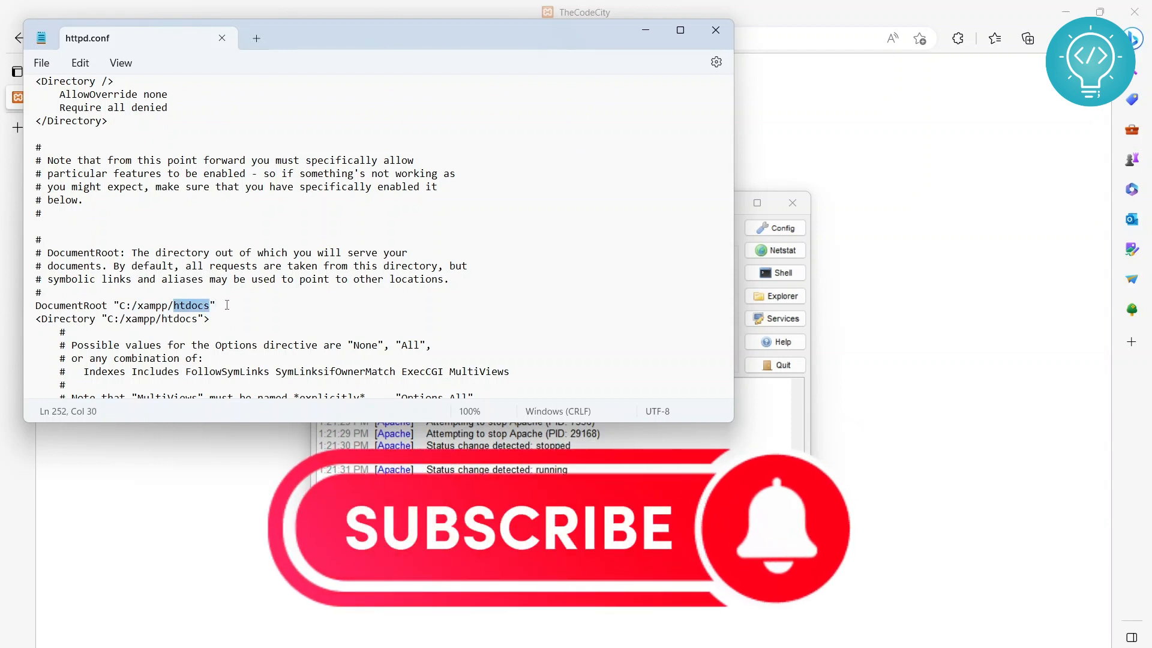
pyautogui.write('mywebsites')
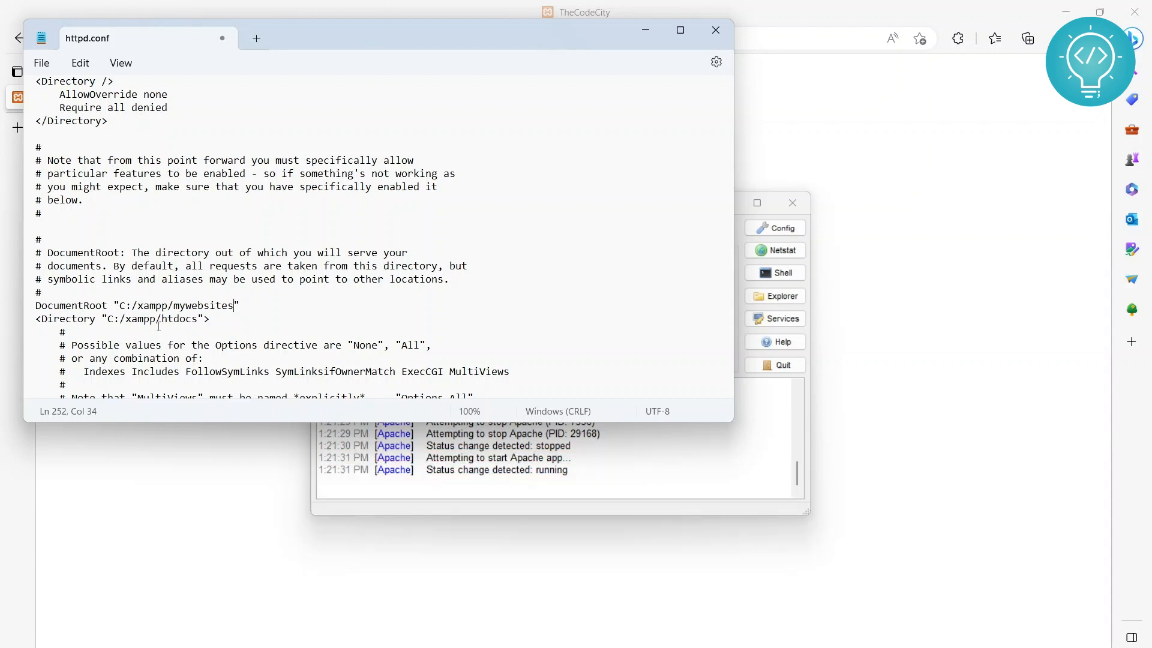
pyautogui.doubleClick(199, 305)
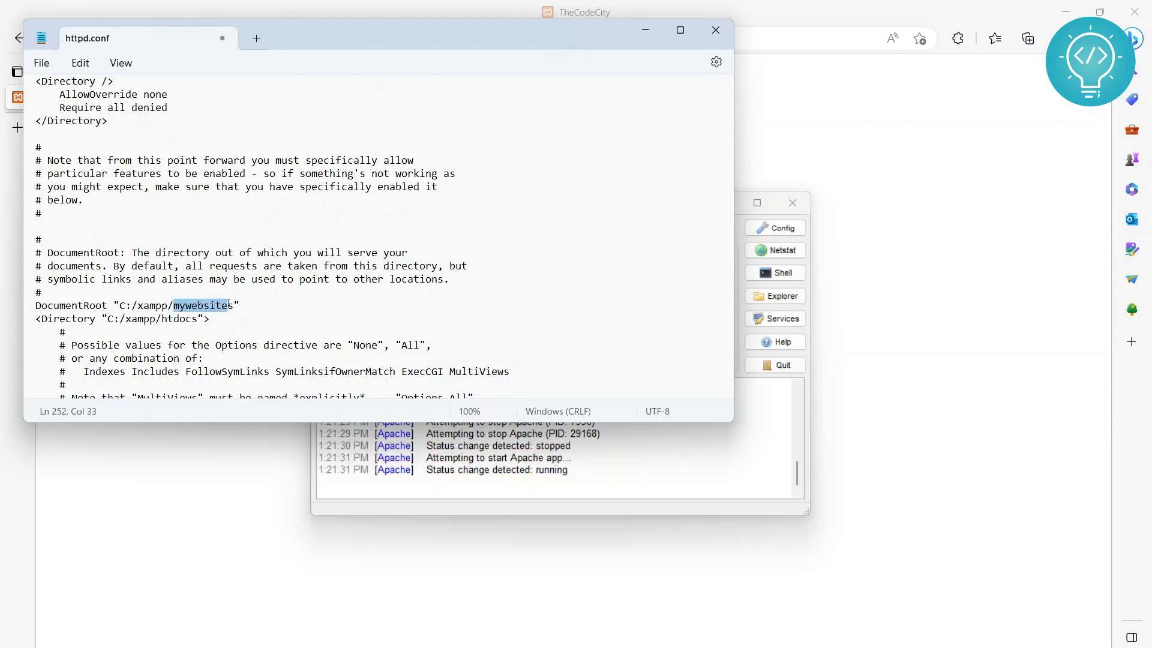